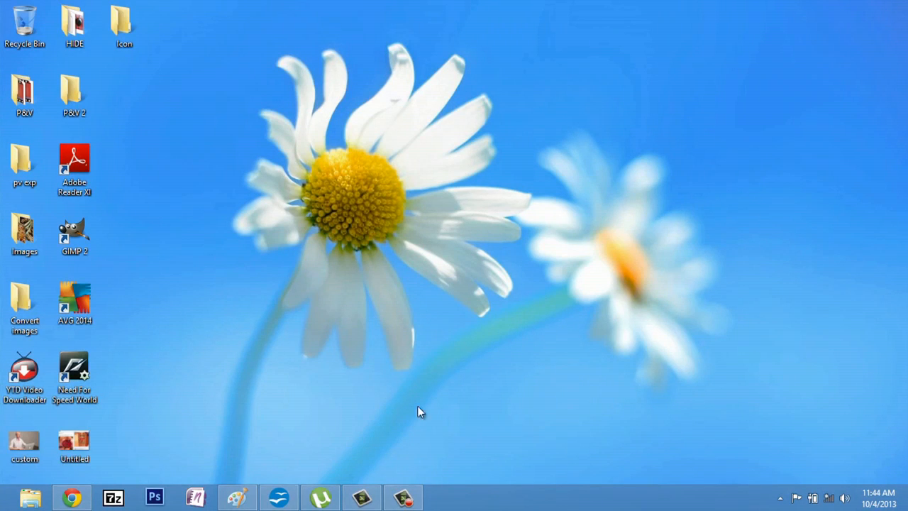
mouse_move(420, 425)
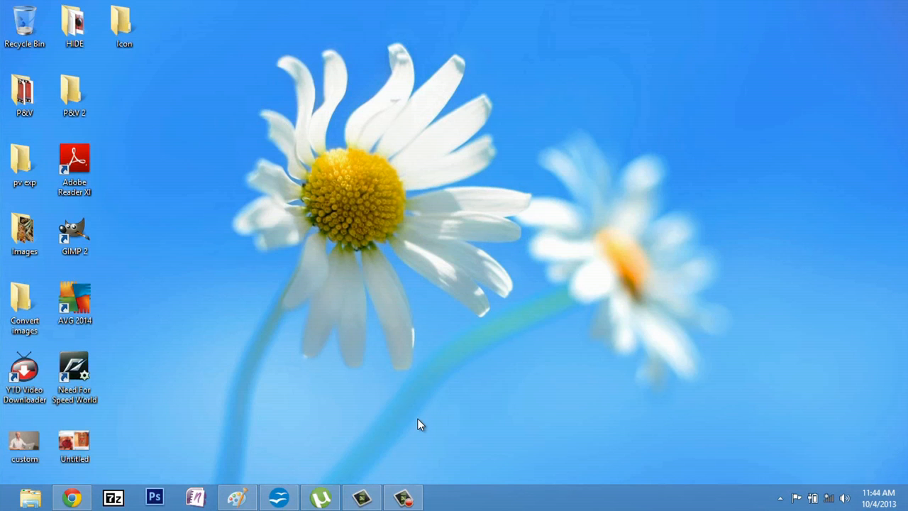
mouse_move(477, 498)
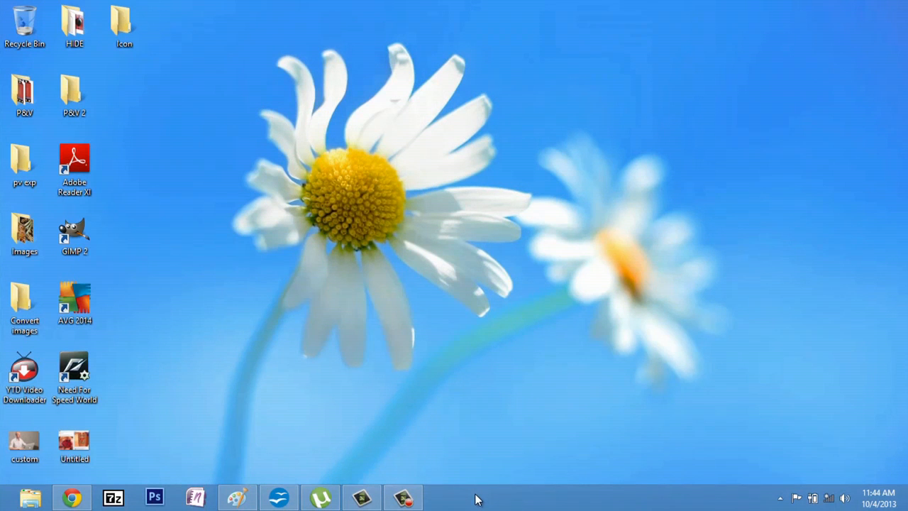
- Set Taskbar buttons to 'Combine when taskbar is full' so open windows show labelled buttons
right_click(477, 497)
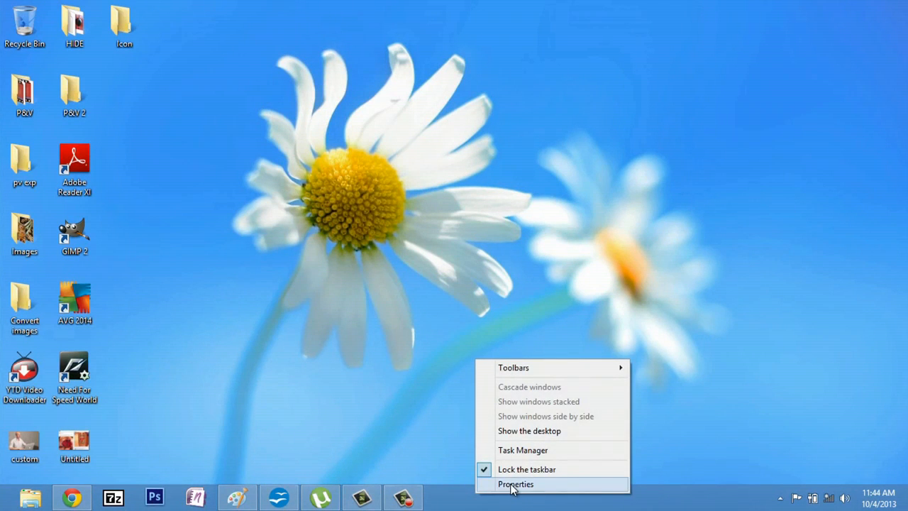
click(517, 484)
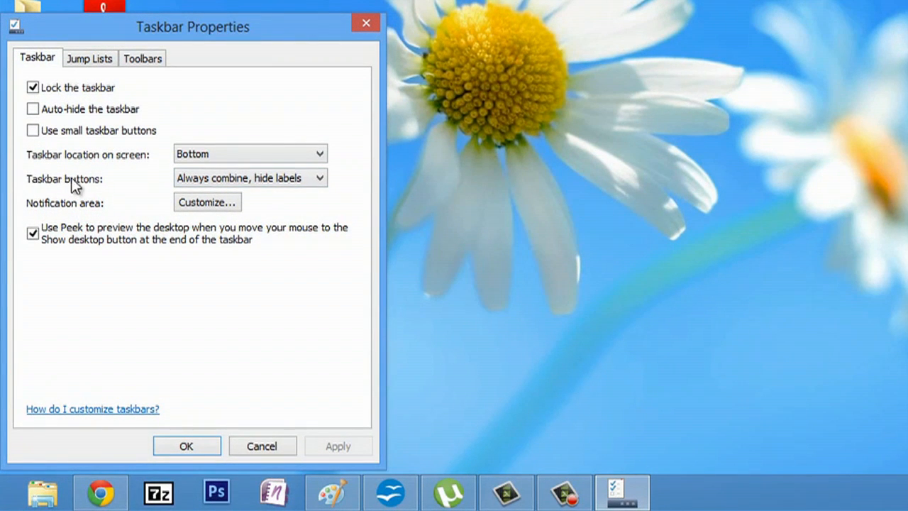
mouse_move(250, 179)
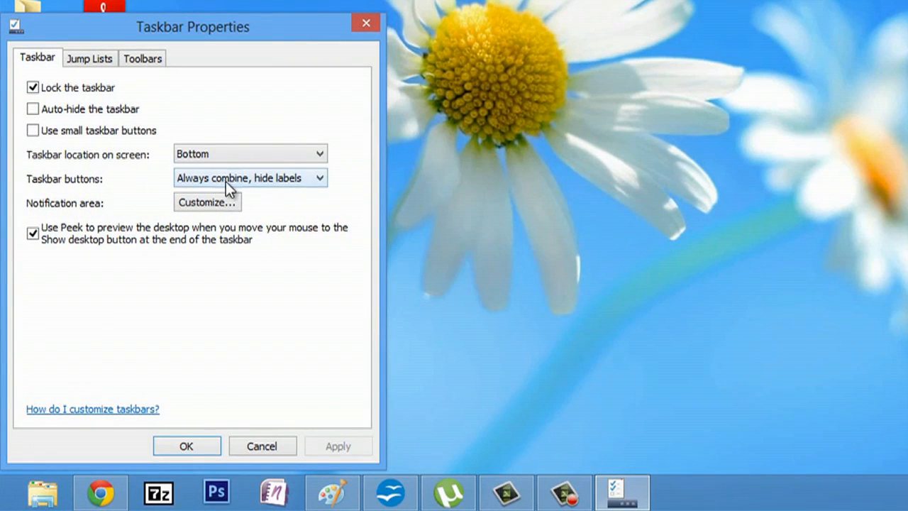
click(250, 177)
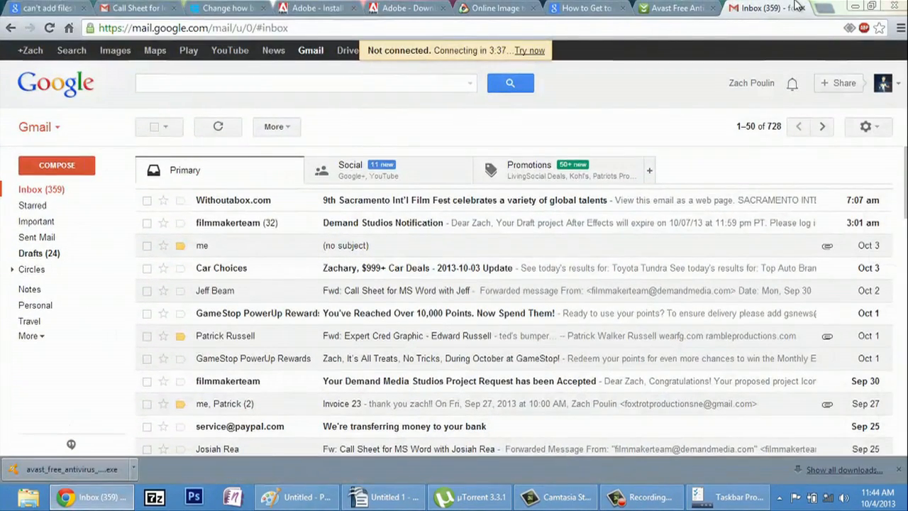
- Start a new Chrome tab showing the Google start page beside the Gmail inbox
click(811, 8)
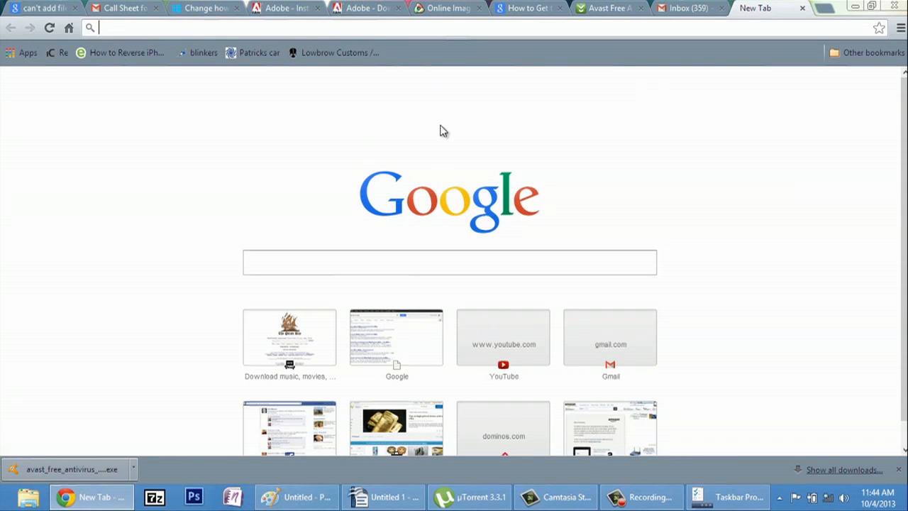
- Navigate the new tab to smccme.edu, which fails with an unable-to-connect message
text(smccme.edu)
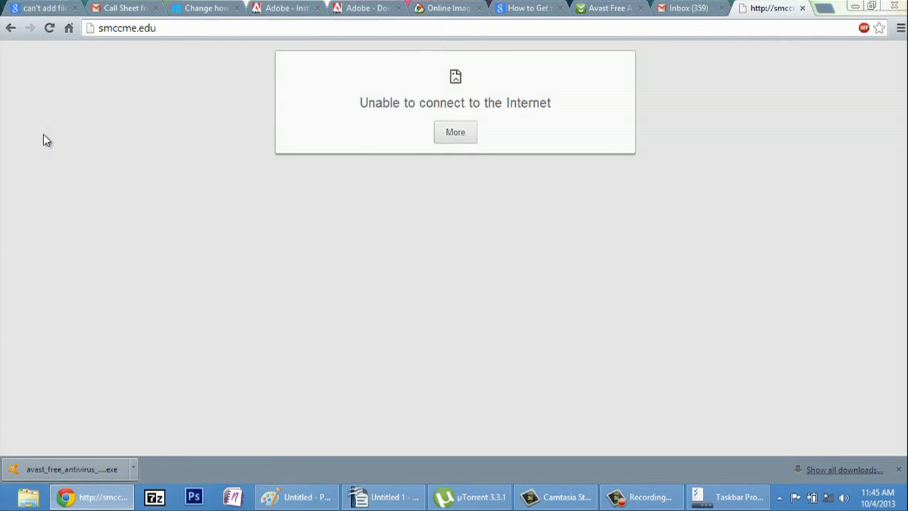
mouse_move(801, 131)
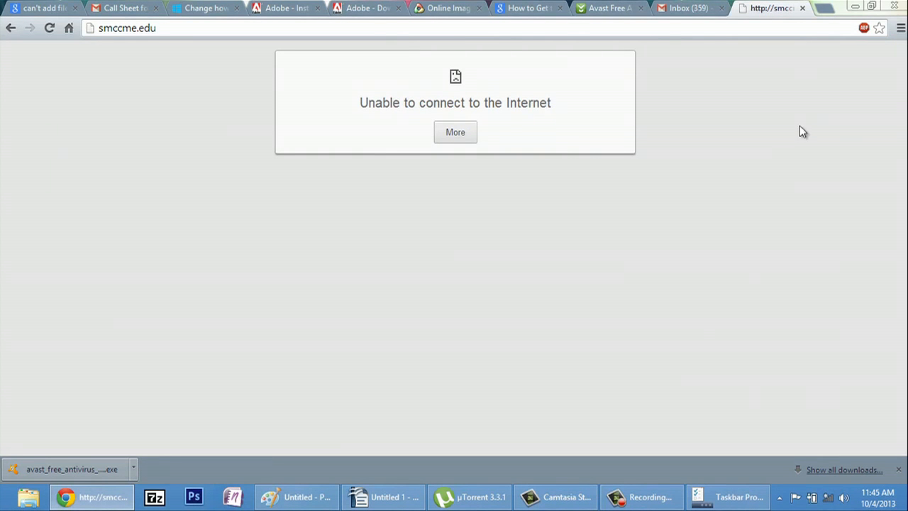
mouse_move(815, 440)
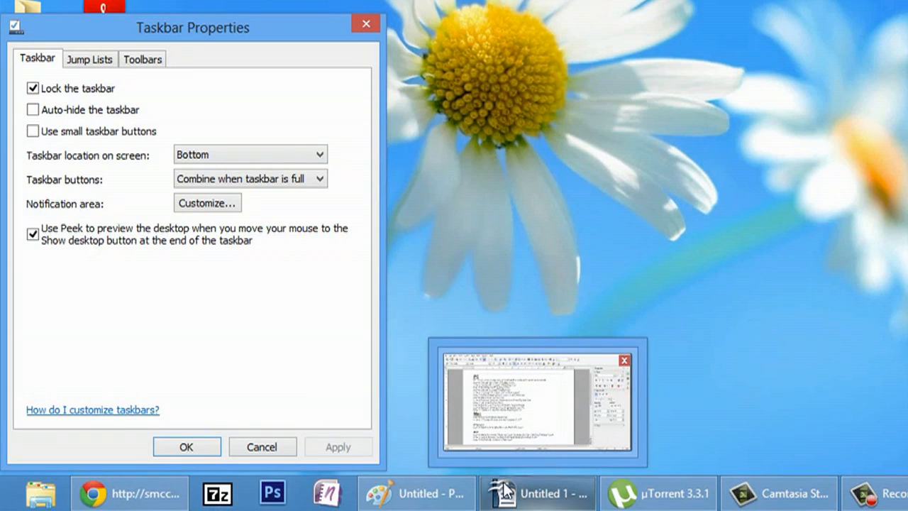
mouse_move(659, 494)
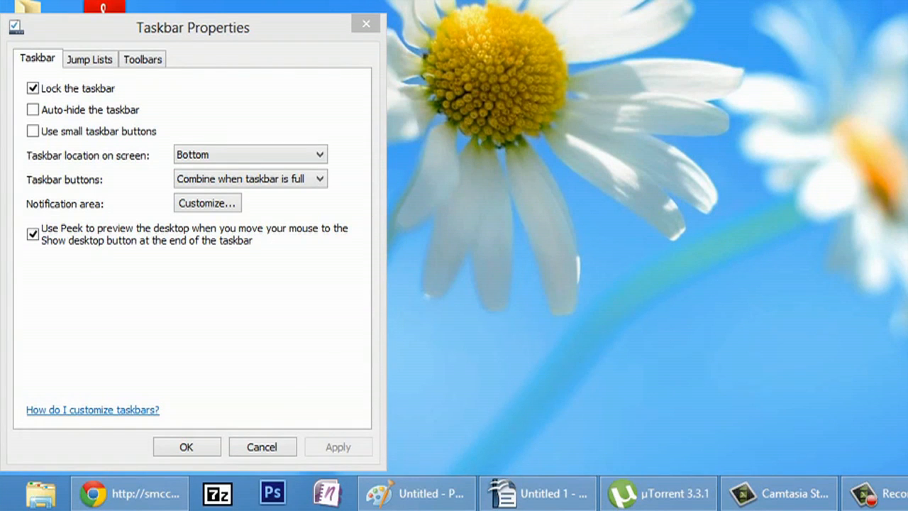
mouse_move(301, 173)
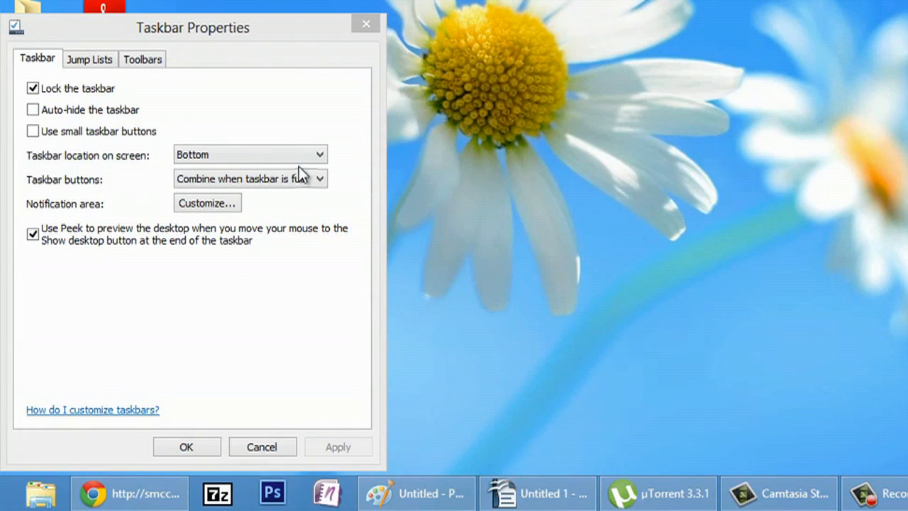
- Change the Taskbar buttons option to 'Never combine', not yet applied
click(250, 179)
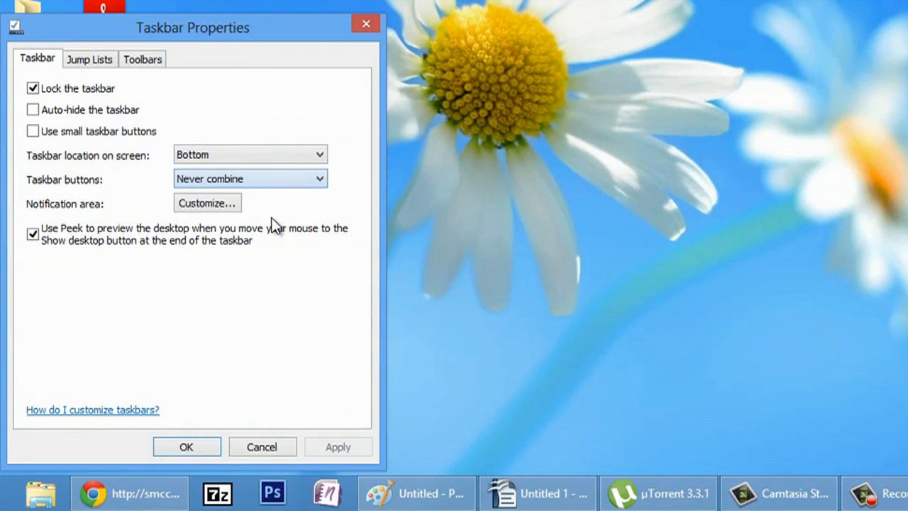